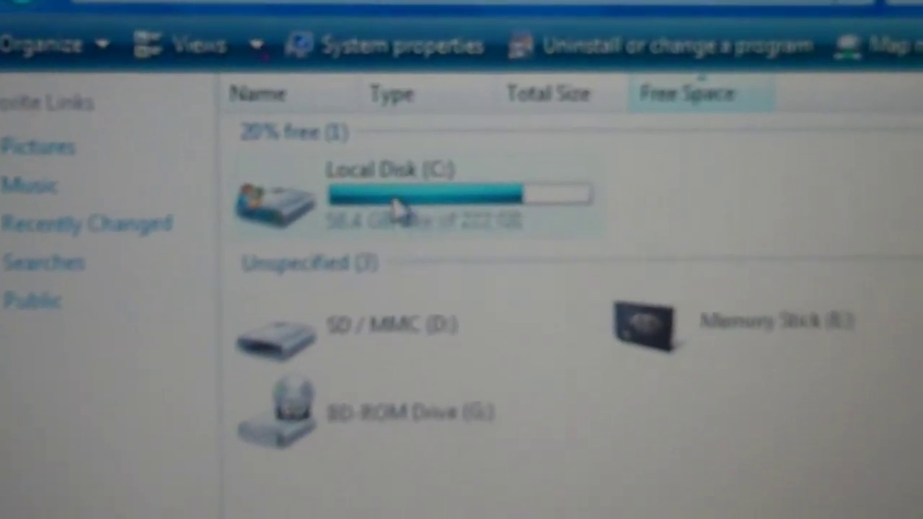
- Bring up the context menu for Local Disk (C:), which has 58.4 GB free of 222 GB
right_click(404, 209)
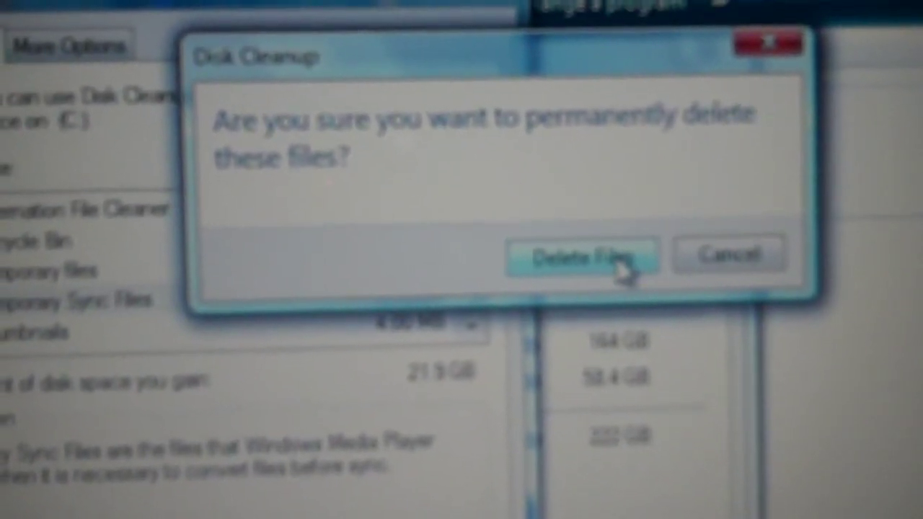
- Confirm permanently deleting the selected files, about 21.9 GB, from drive C:
click(590, 256)
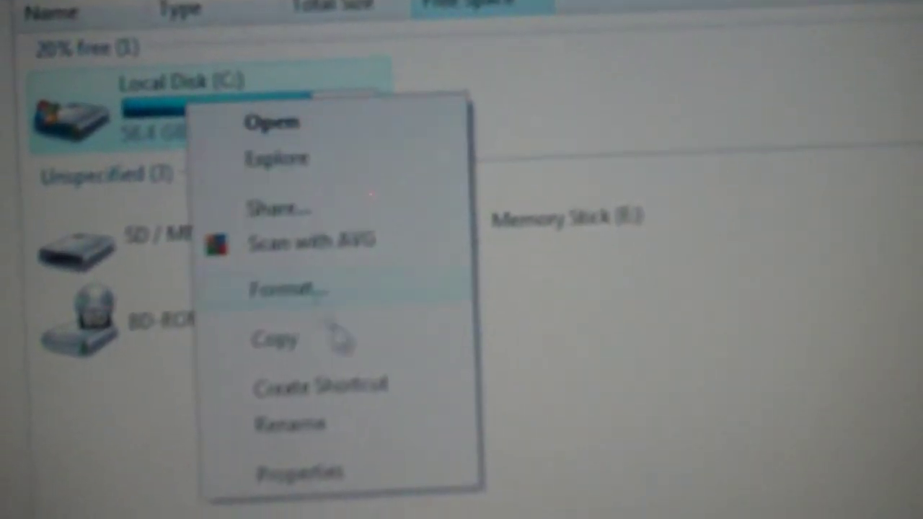
- Open Local Disk (C:) properties to see 80.3 GB free and 142 GB used
click(294, 472)
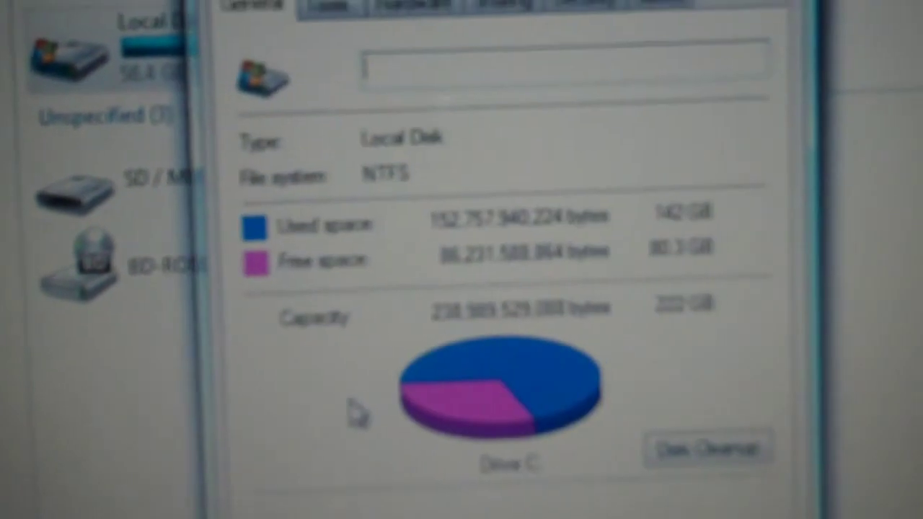